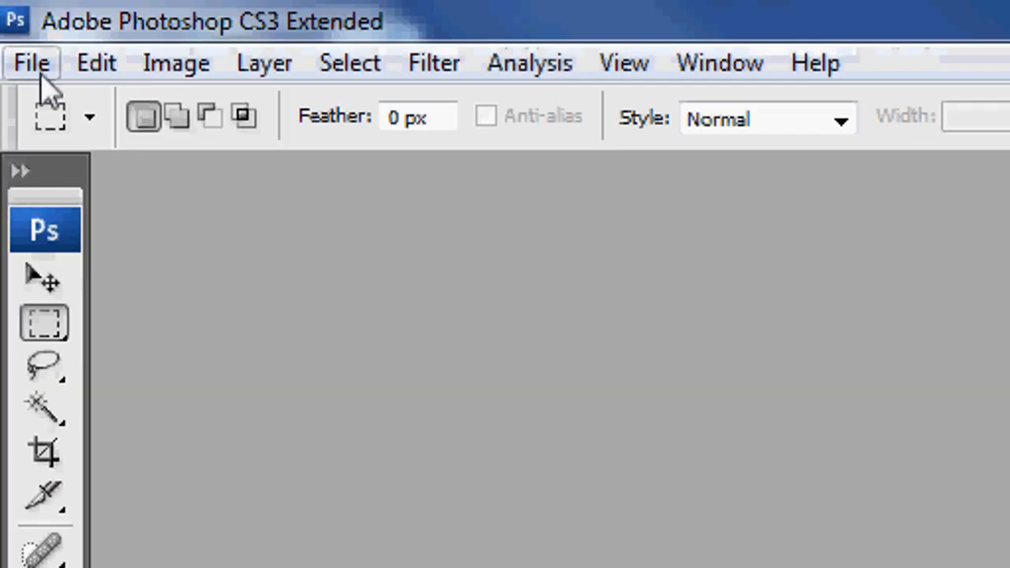
- Enter a new transparent document size of 1000 by 120 pixels
click(31, 63)
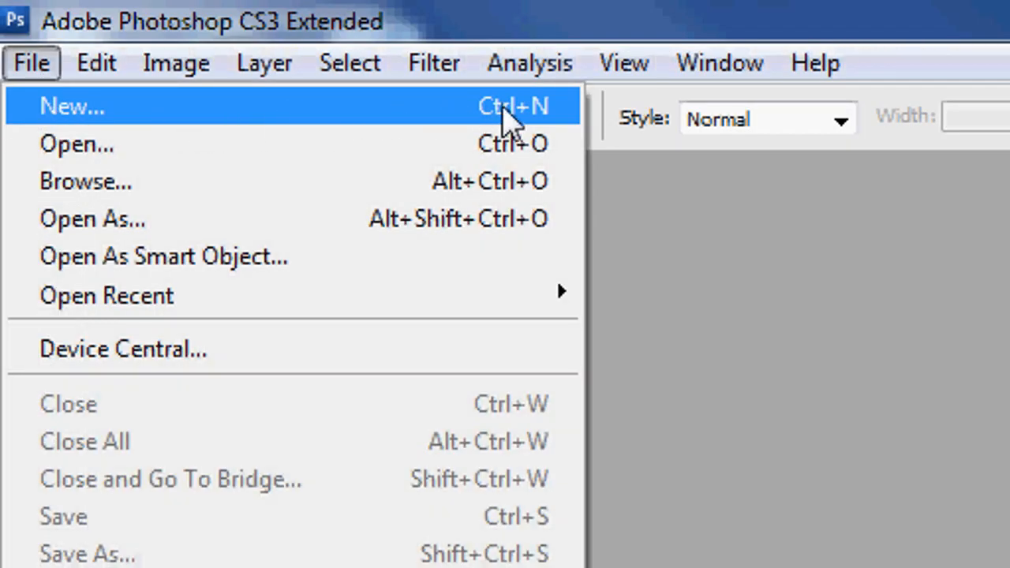
click(72, 107)
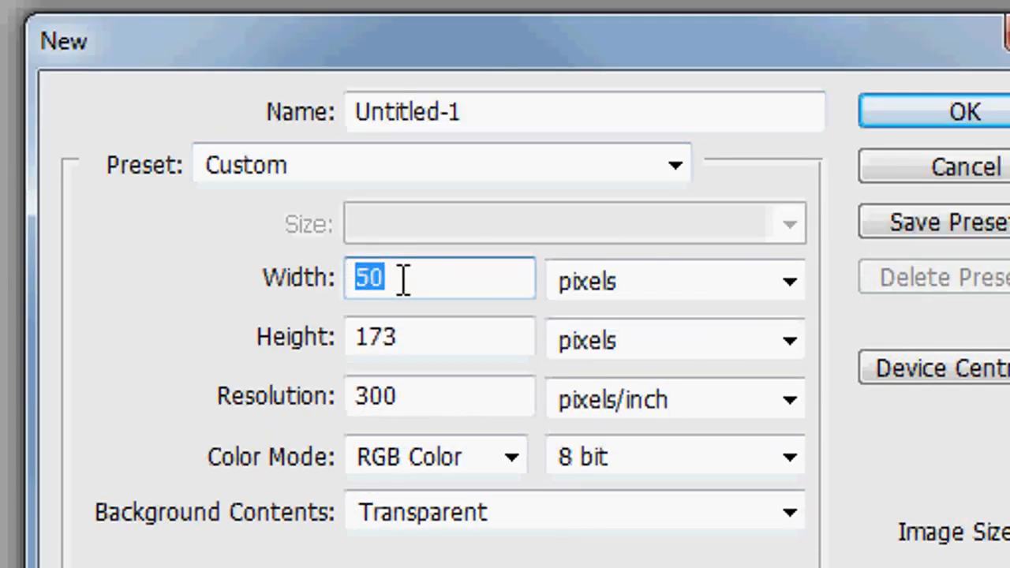
text(1)
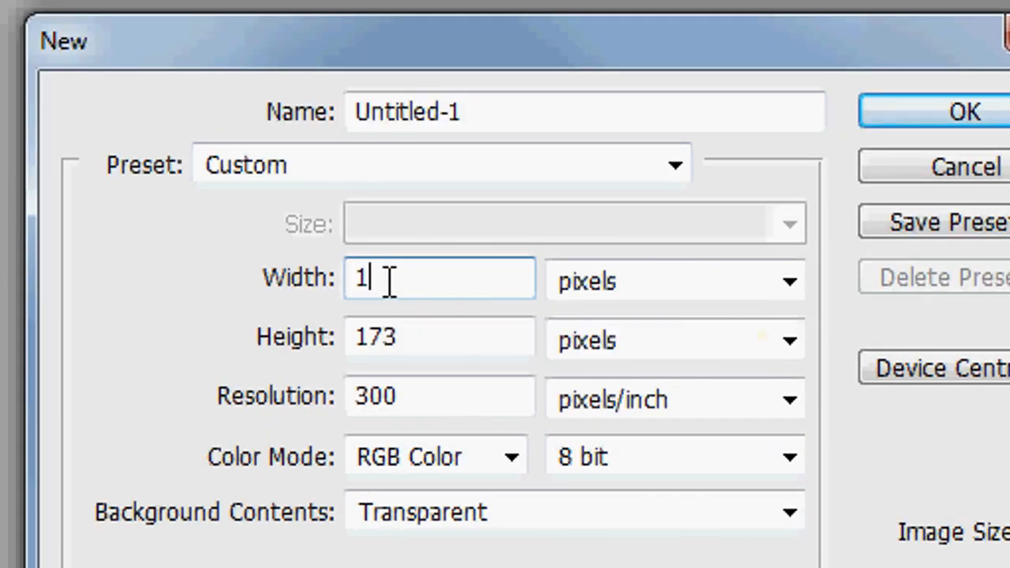
text(000)
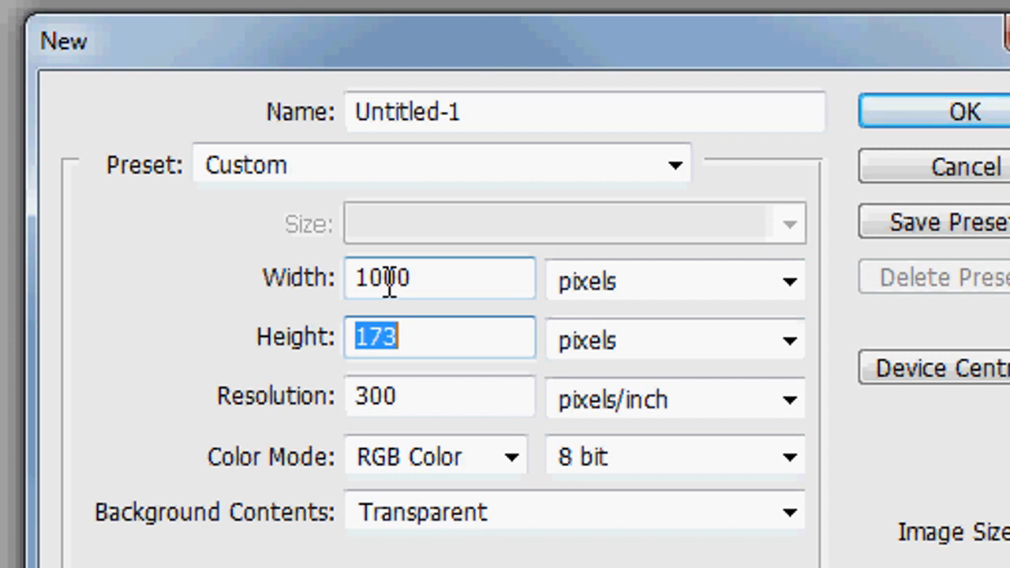
text(120)
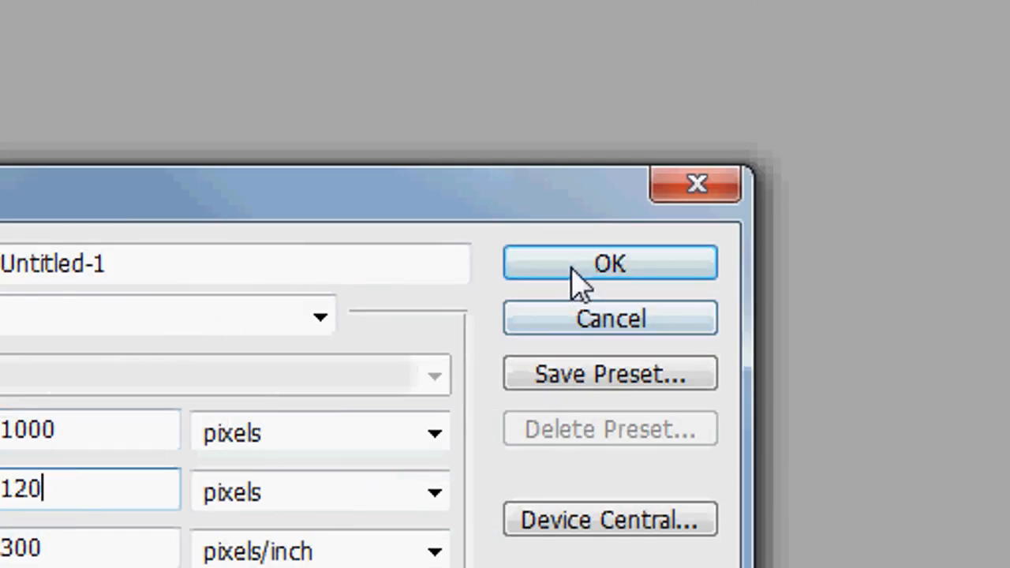
- Create the 1000×120 document, pick the Paint Bucket Tool and set colour #bbbbbb
click(609, 263)
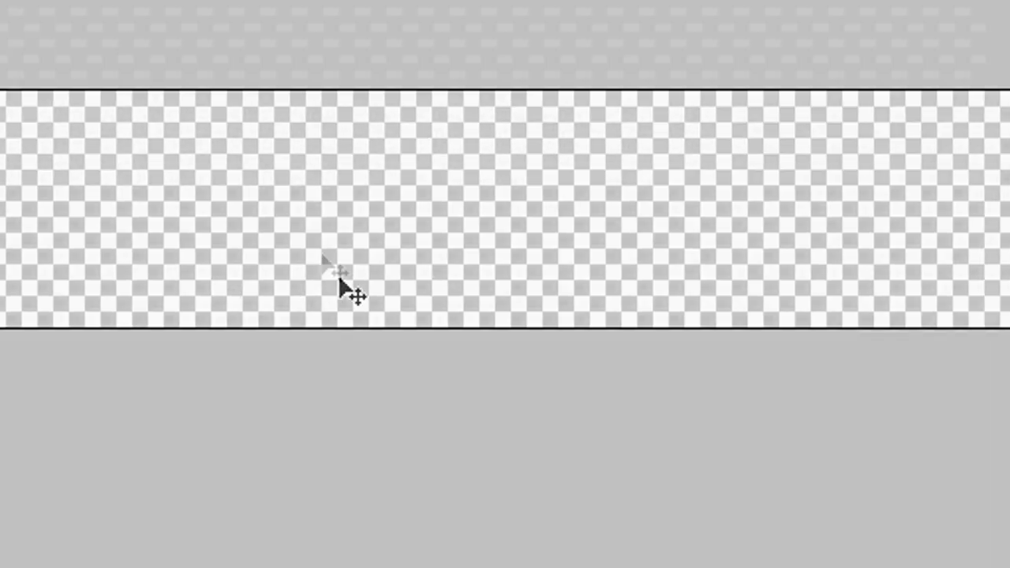
click(43, 204)
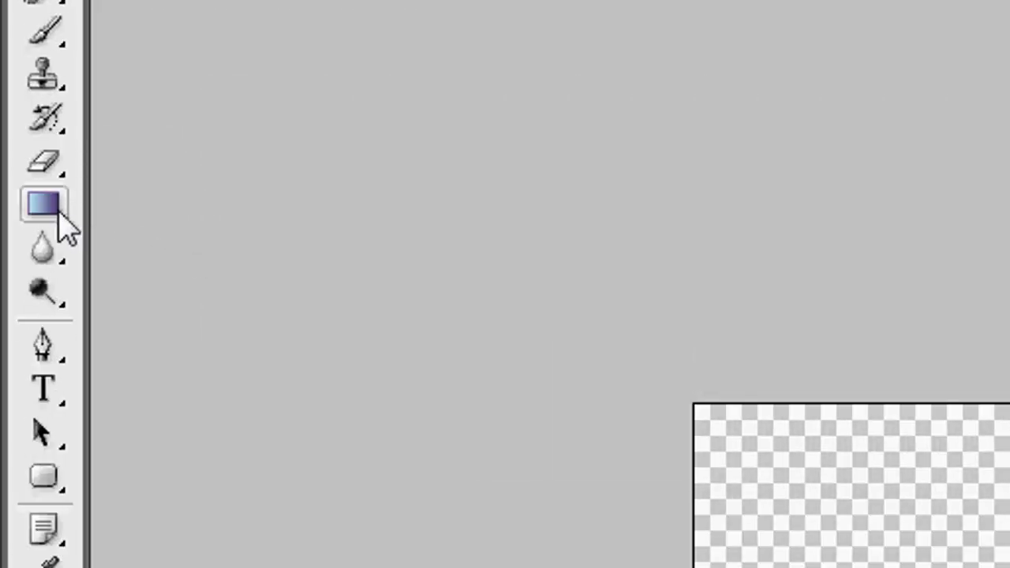
click(43, 204)
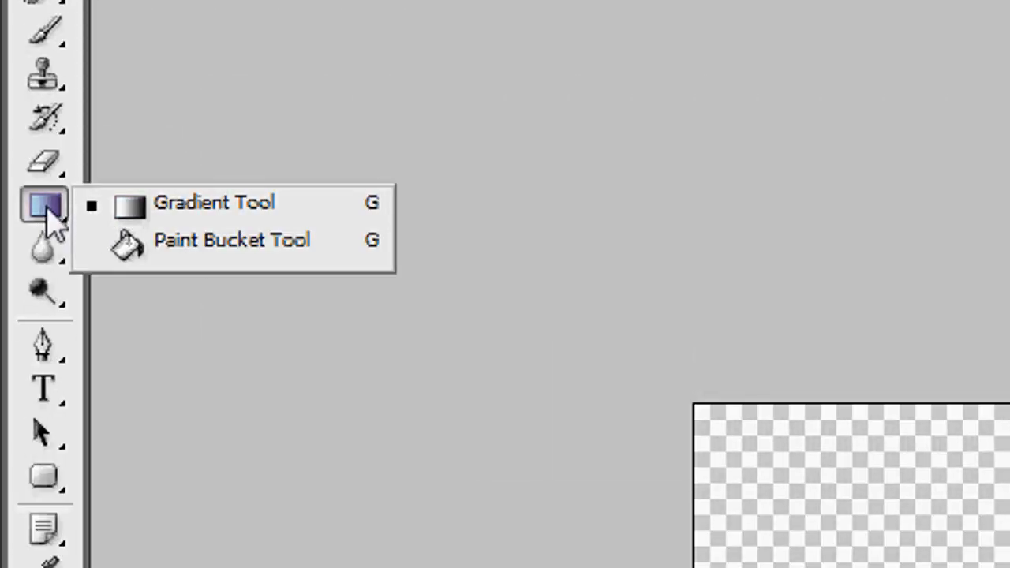
click(232, 240)
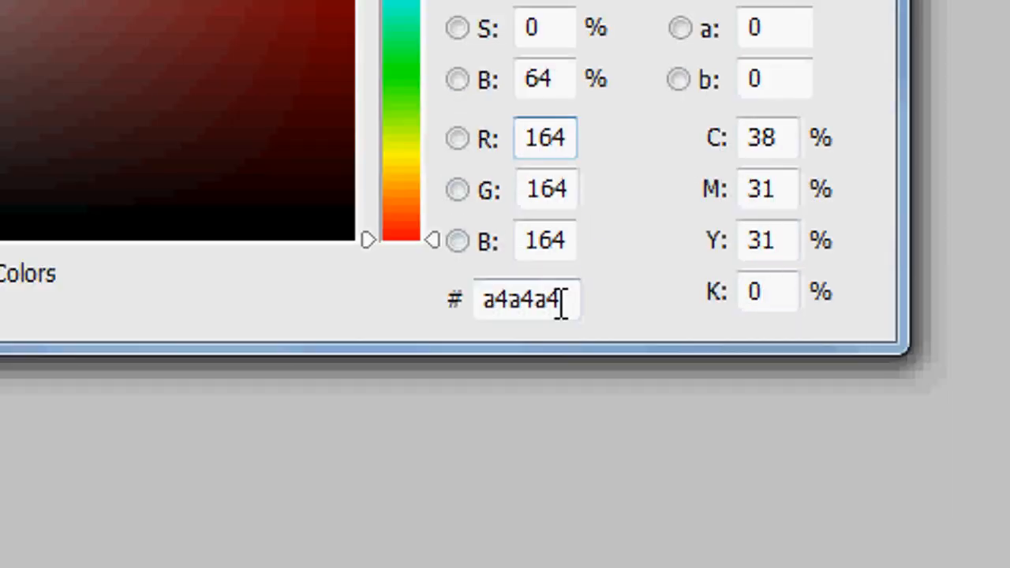
text(bbb)
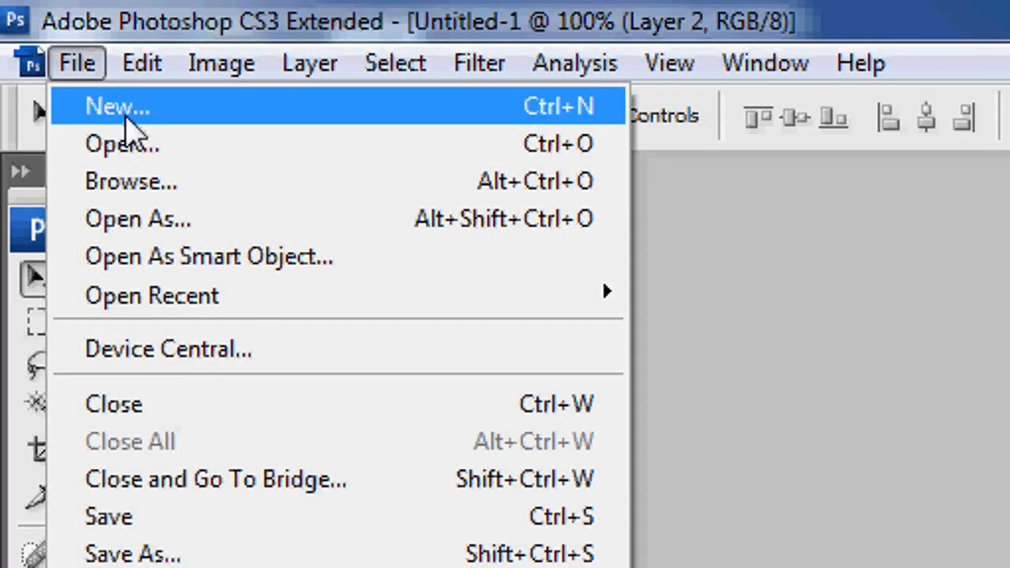
- Start a 960×120 pixel second document and choose white as the fill colour
click(117, 107)
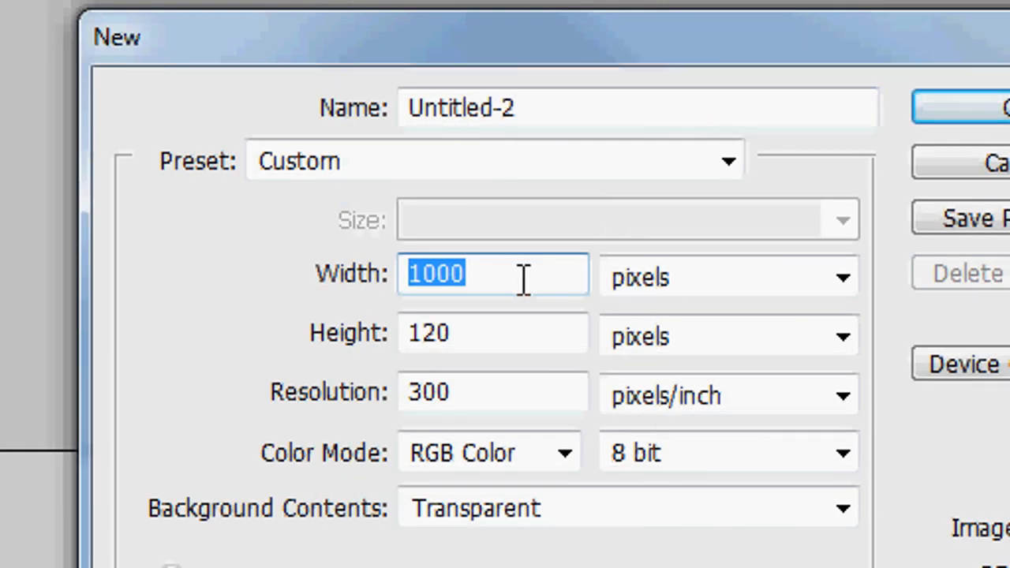
mouse_move(494, 274)
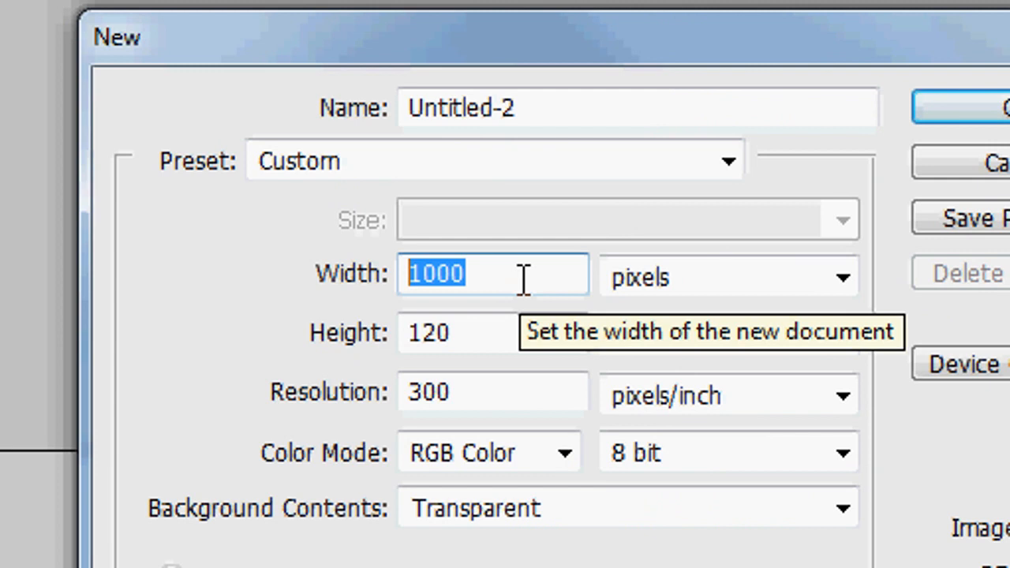
text(960)
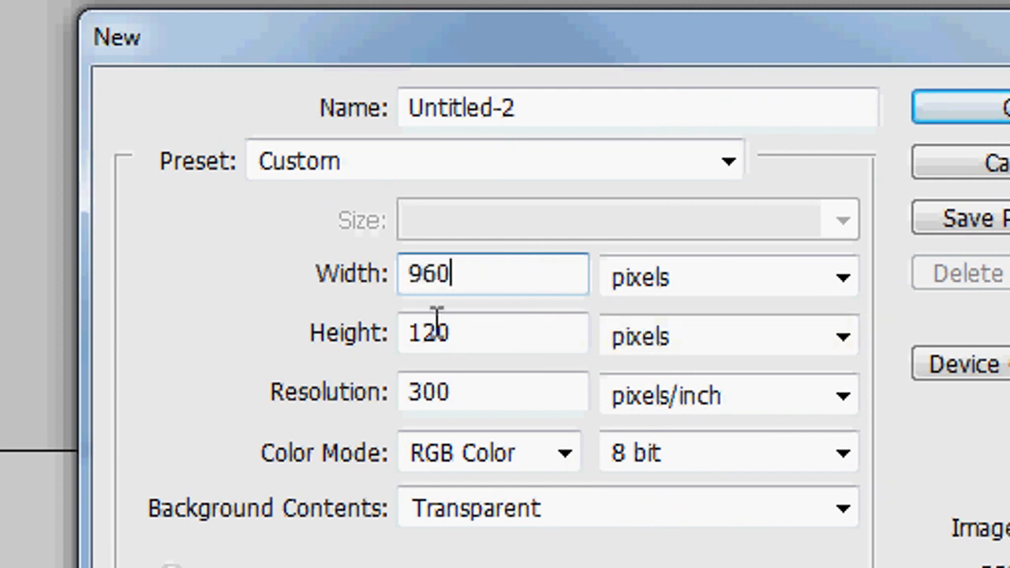
double_click(428, 332)
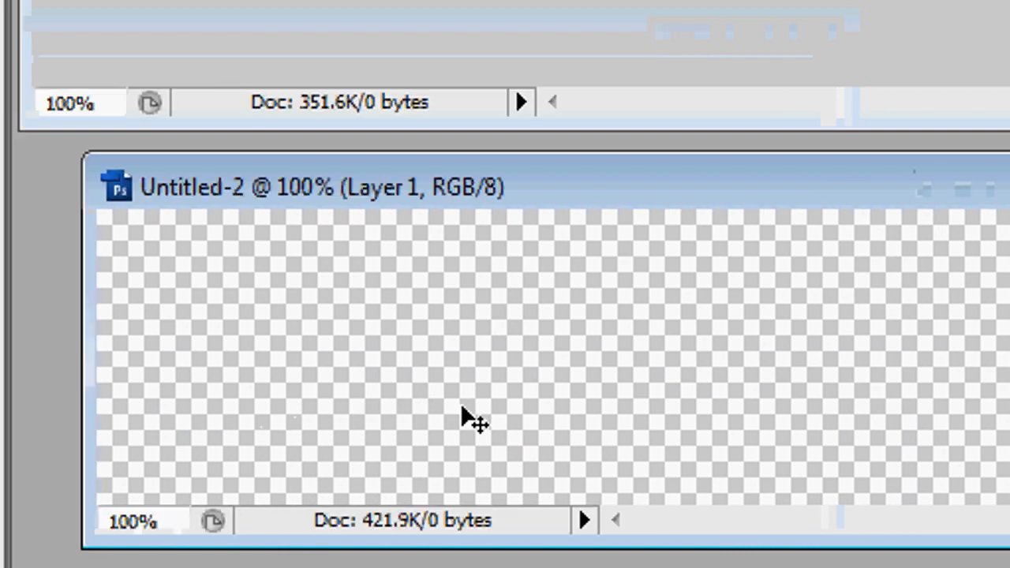
click(465, 418)
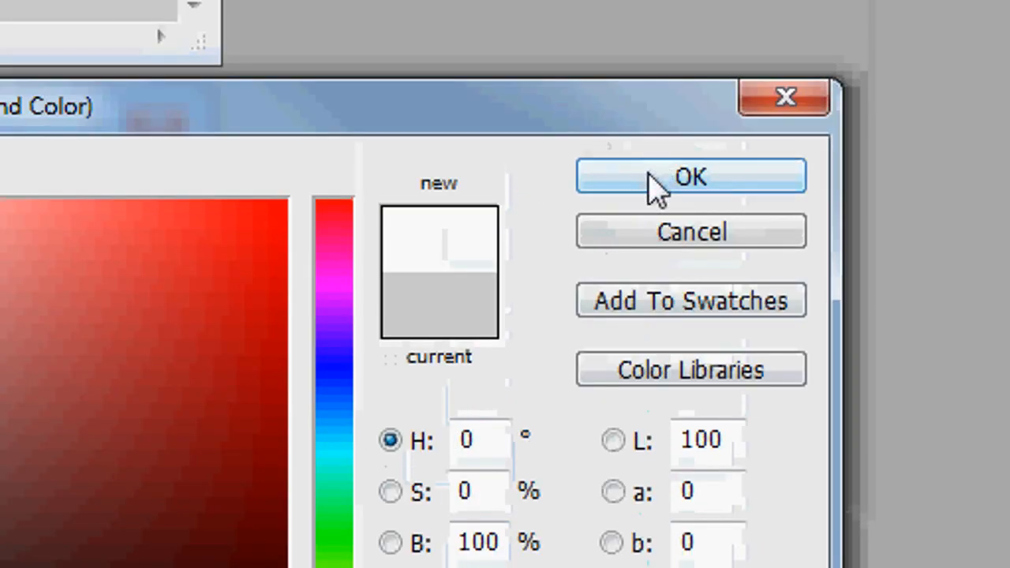
click(690, 176)
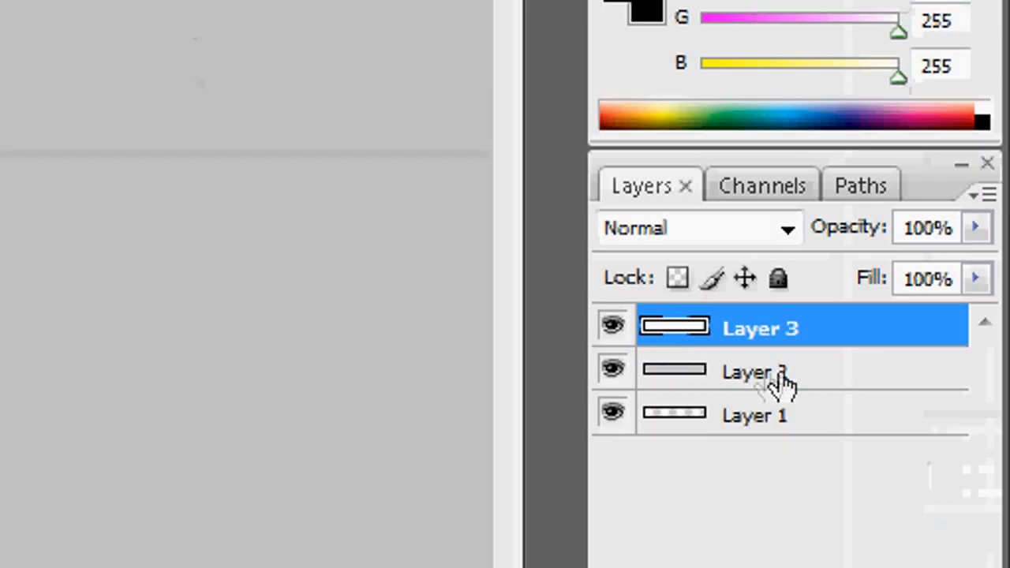
- Select the grey Layer 2 in the Layers panel
click(754, 416)
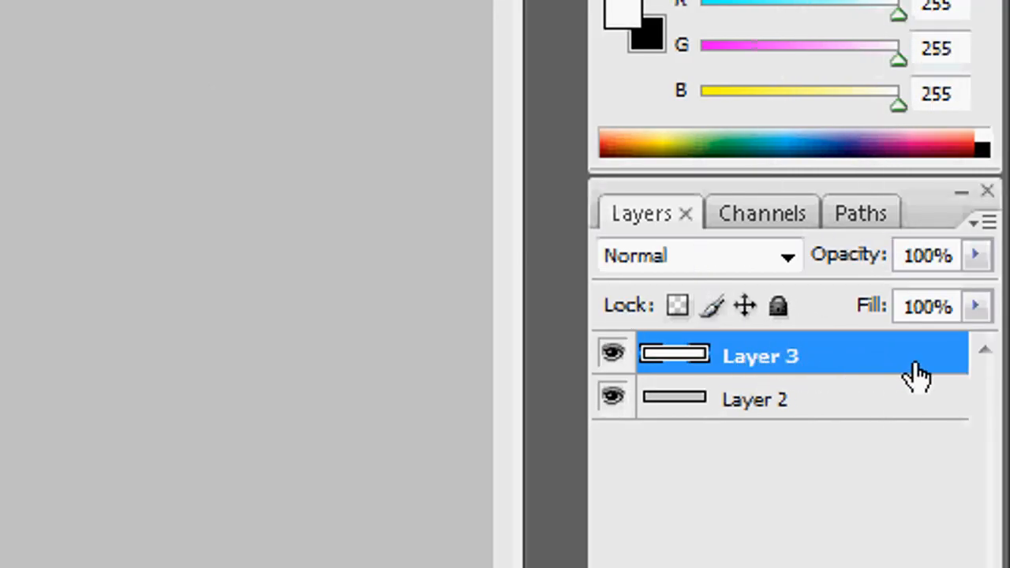
- Add a drop shadow to Layer 3 with 90° angle, 0 distance and 20 px size
double_click(761, 356)
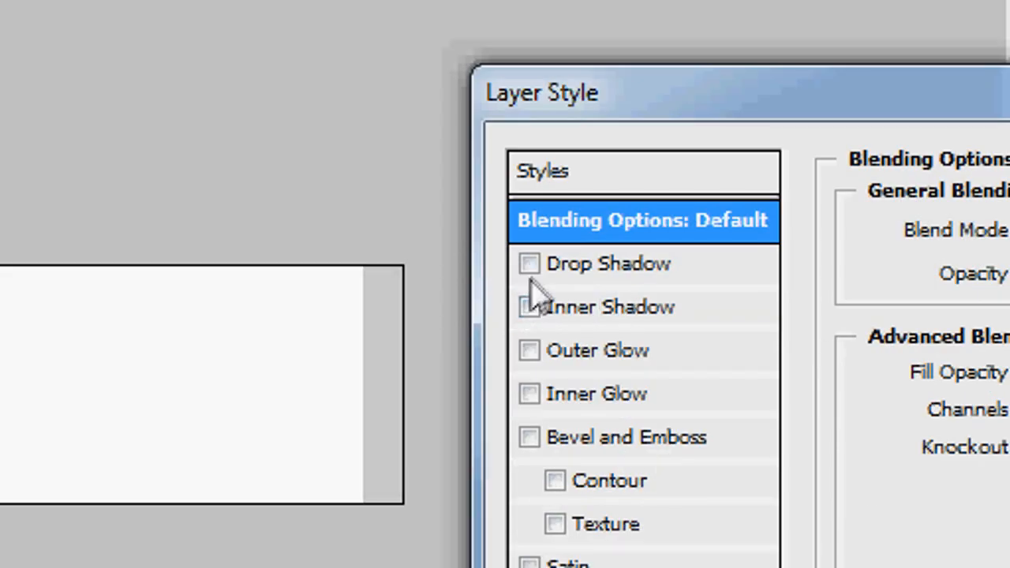
click(527, 263)
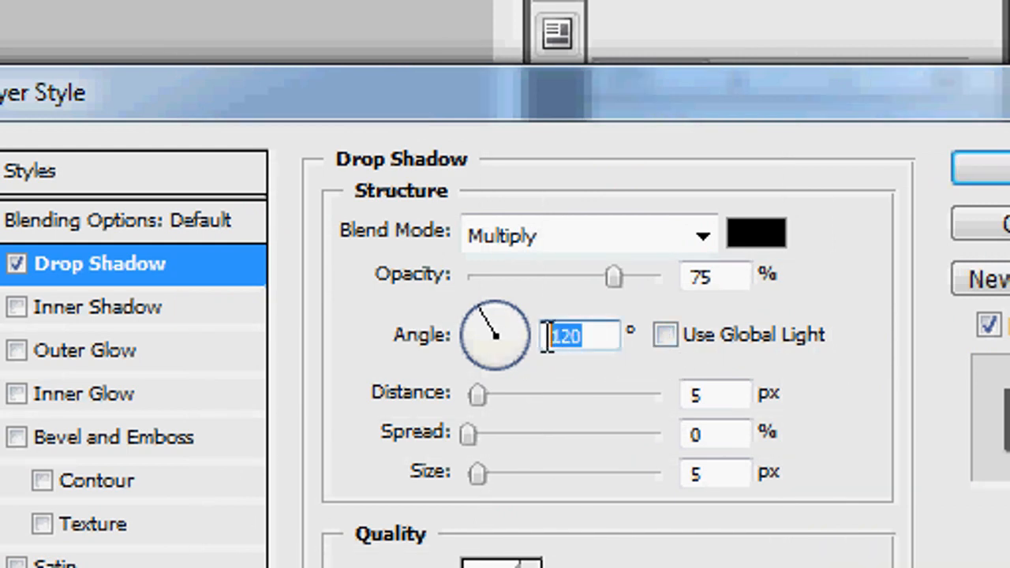
text(90)
click(715, 276)
text(50)
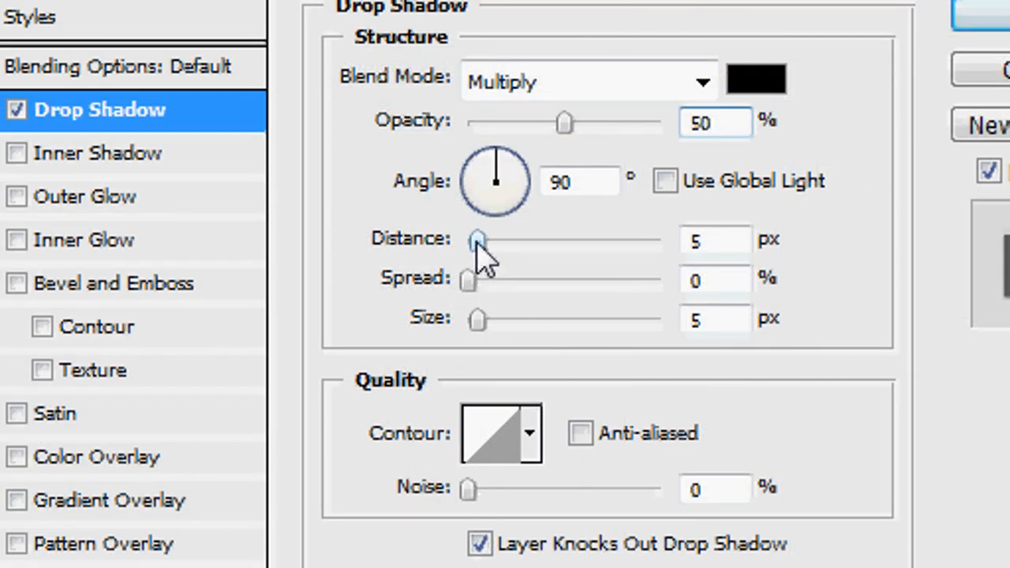
drag(477, 241, 528, 240)
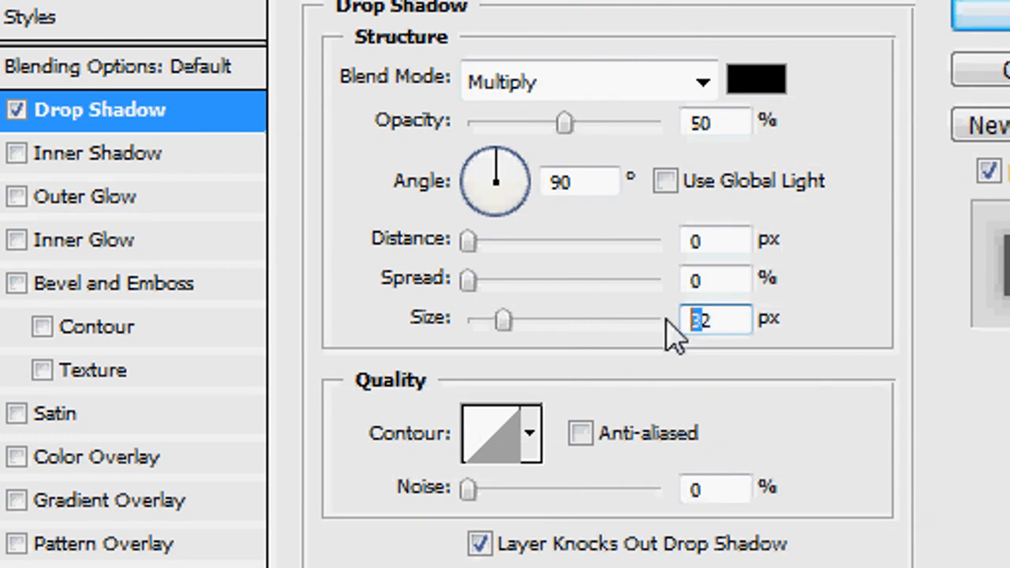
text(20)
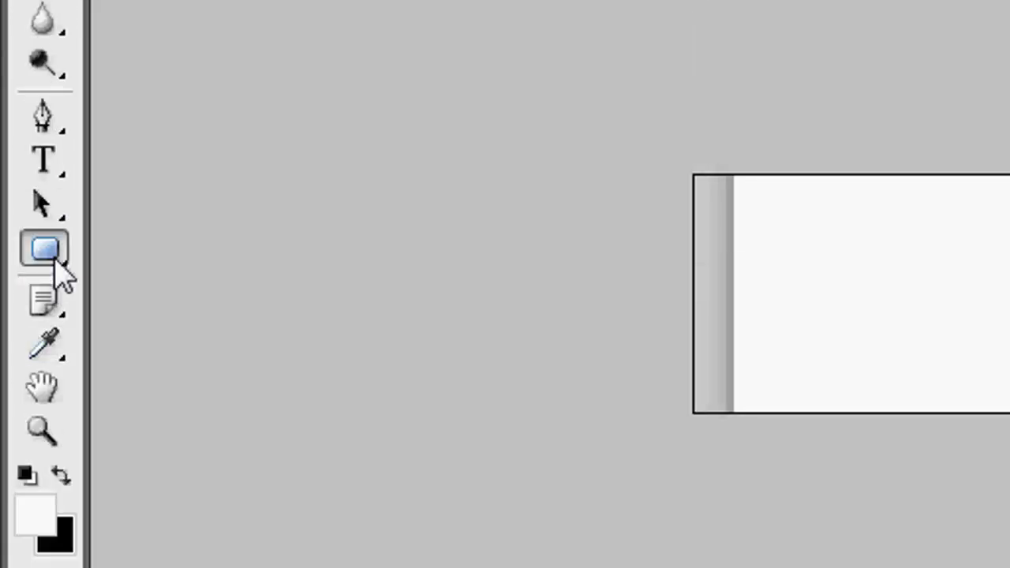
- Switch to the Rounded Rectangle Tool from the shape tools
click(42, 248)
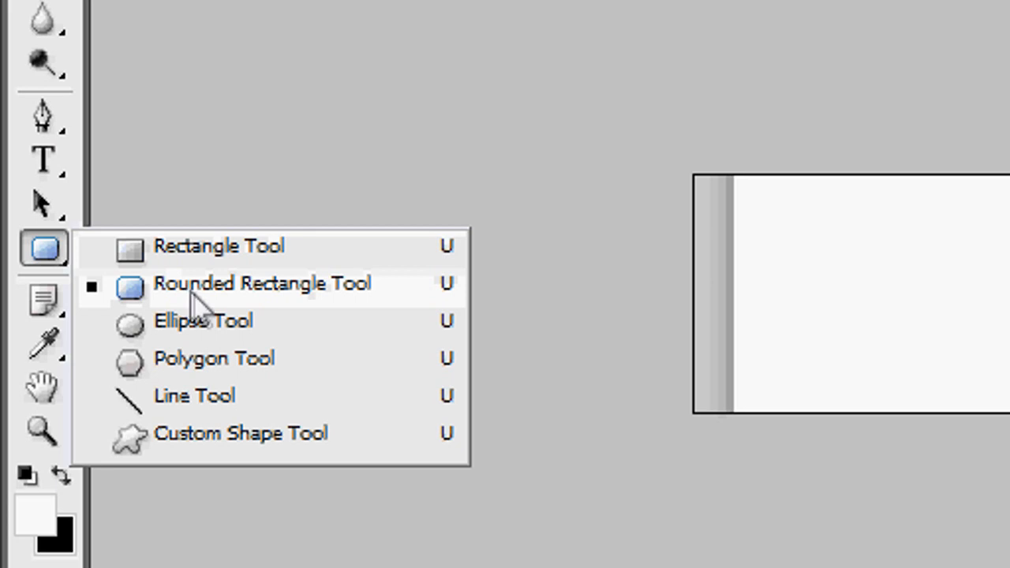
click(263, 283)
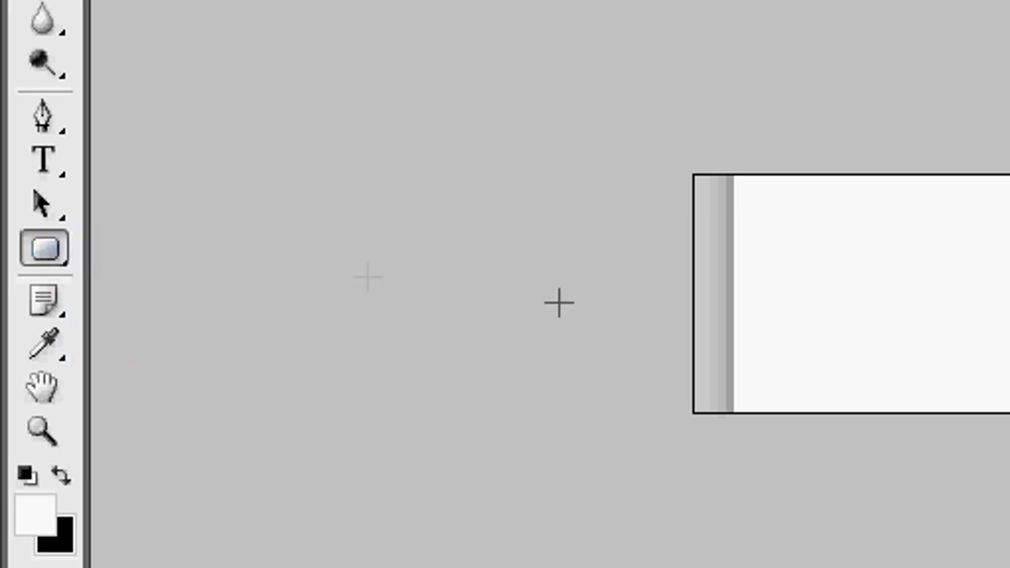
mouse_move(734, 335)
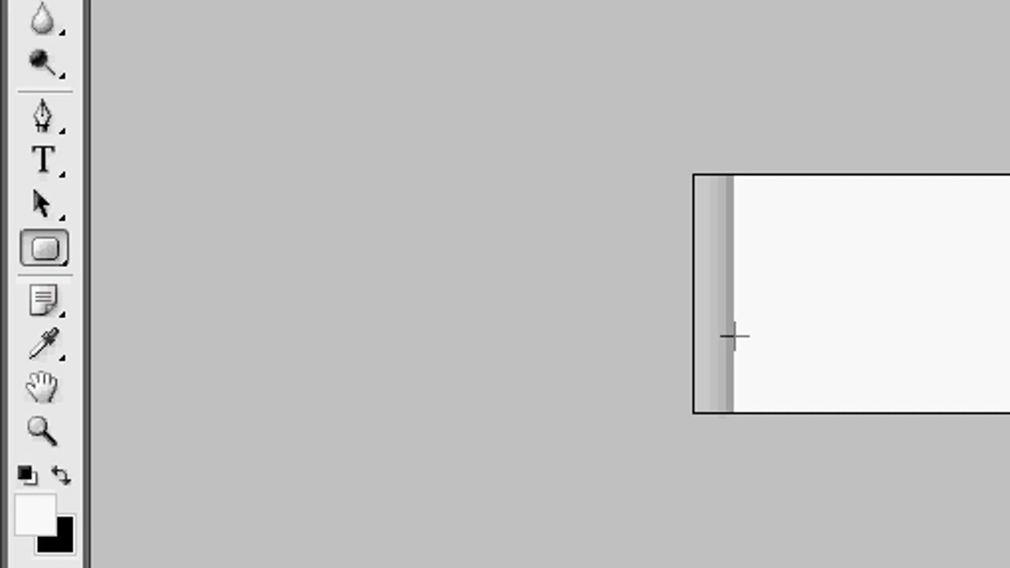
mouse_move(750, 337)
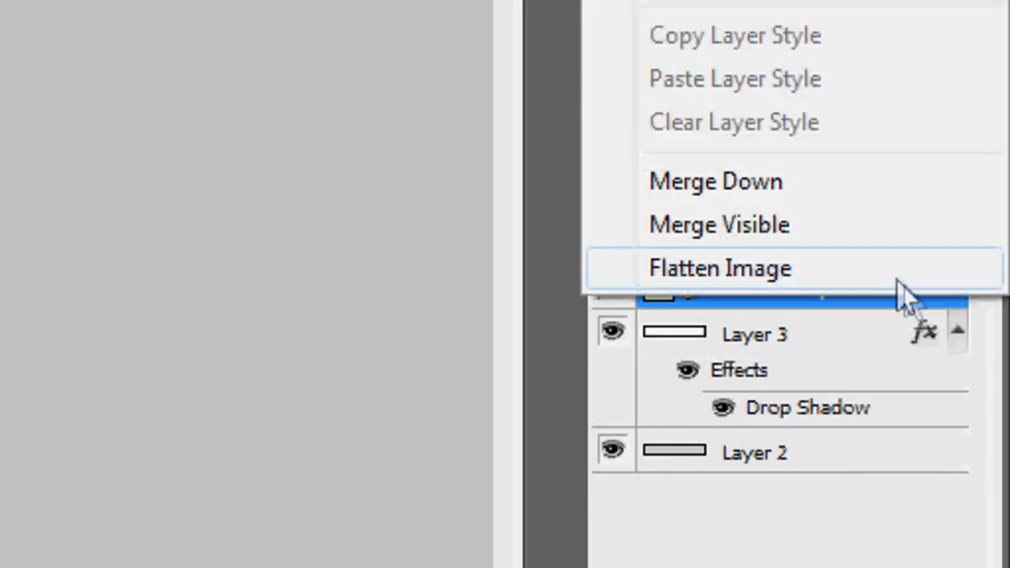
- Replace the bar's red Color Overlay with a gradient using a dark grey first stop
click(719, 267)
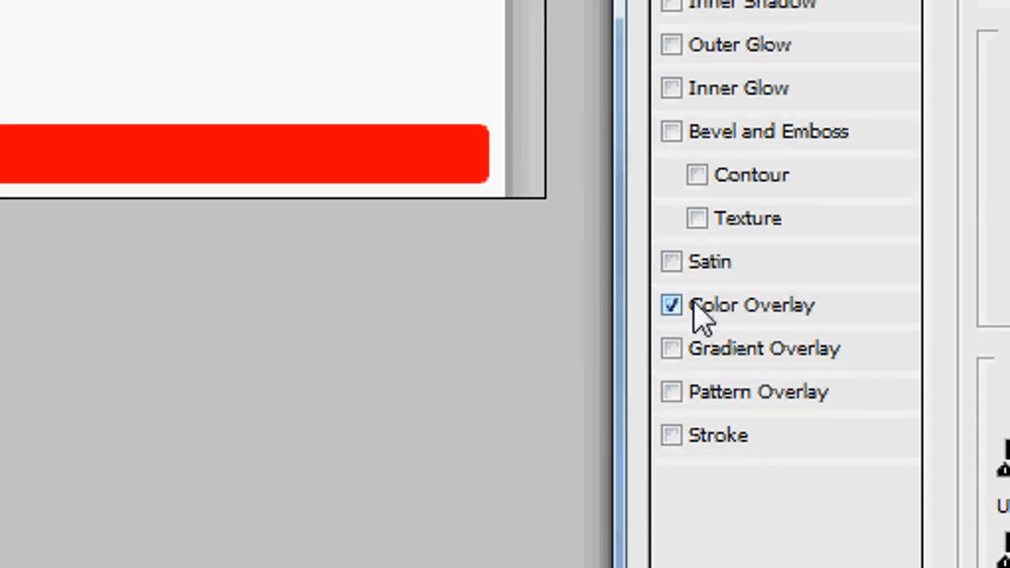
click(672, 306)
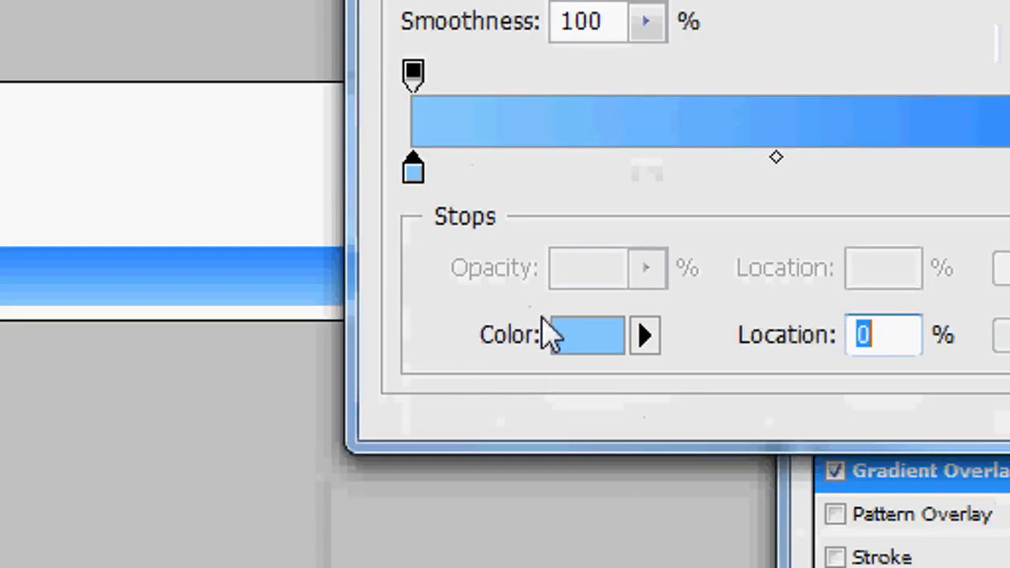
click(582, 334)
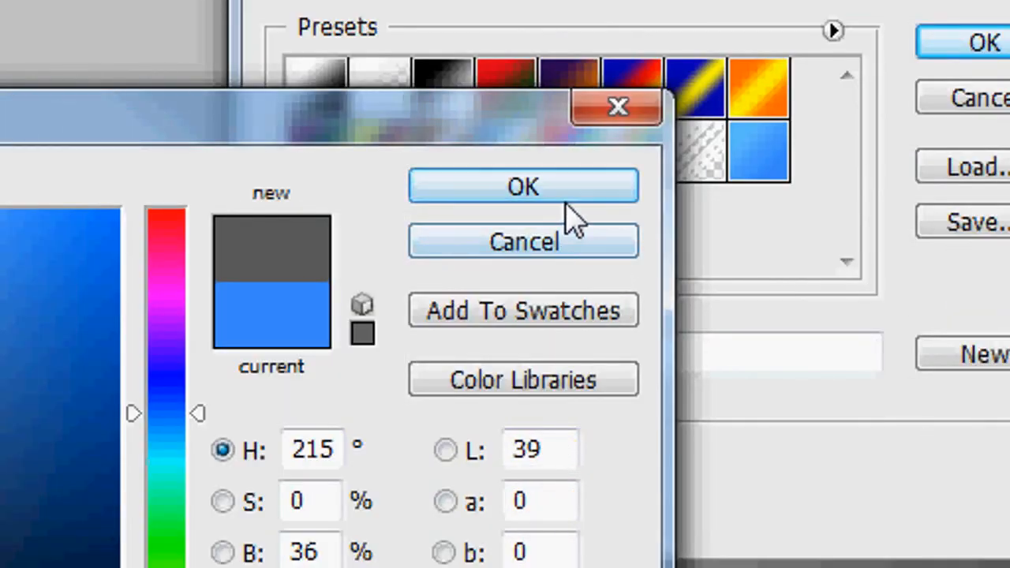
click(523, 186)
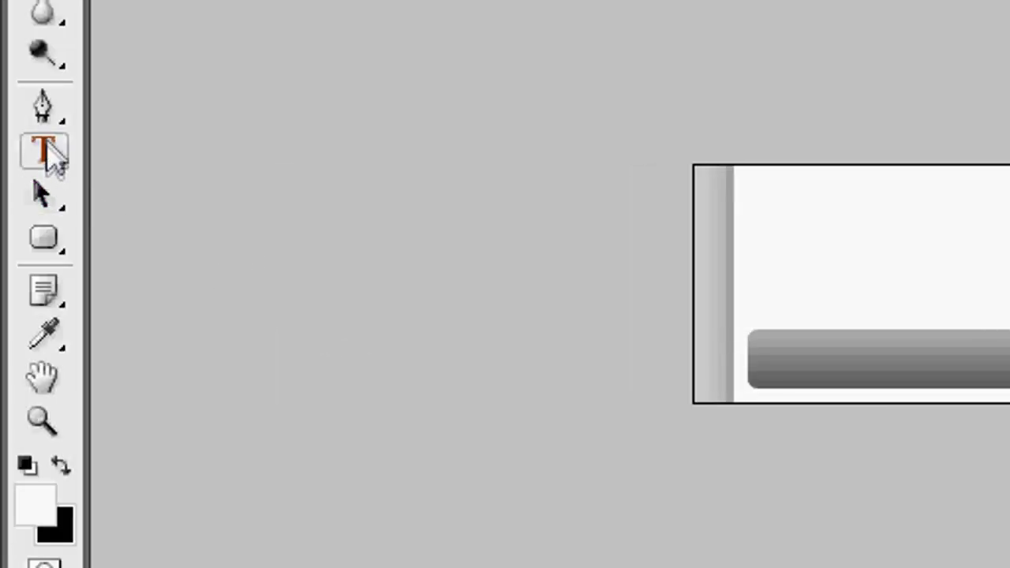
- Activate the Type tool and colour the logo words green and purple
click(34, 509)
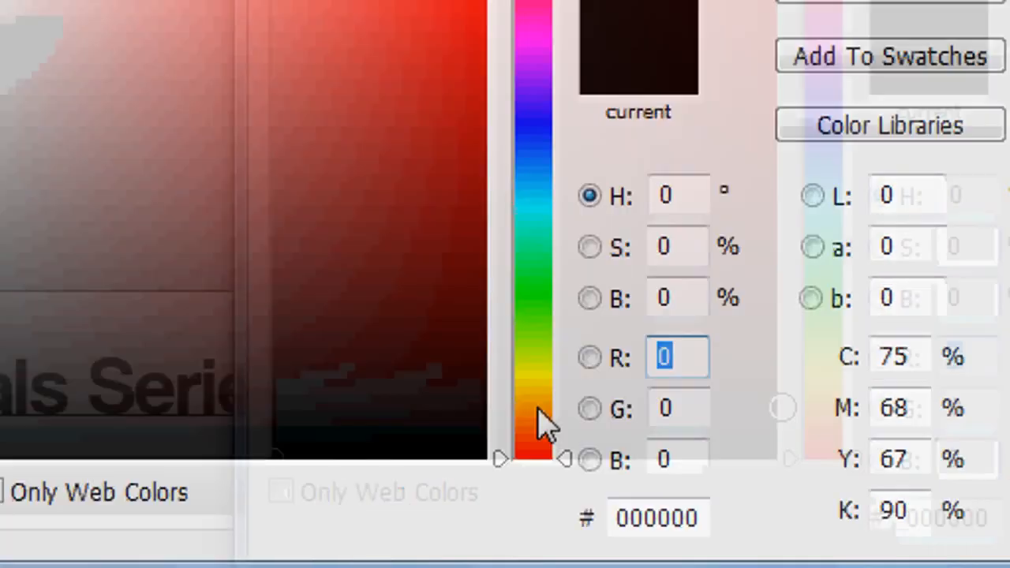
drag(541, 418, 541, 323)
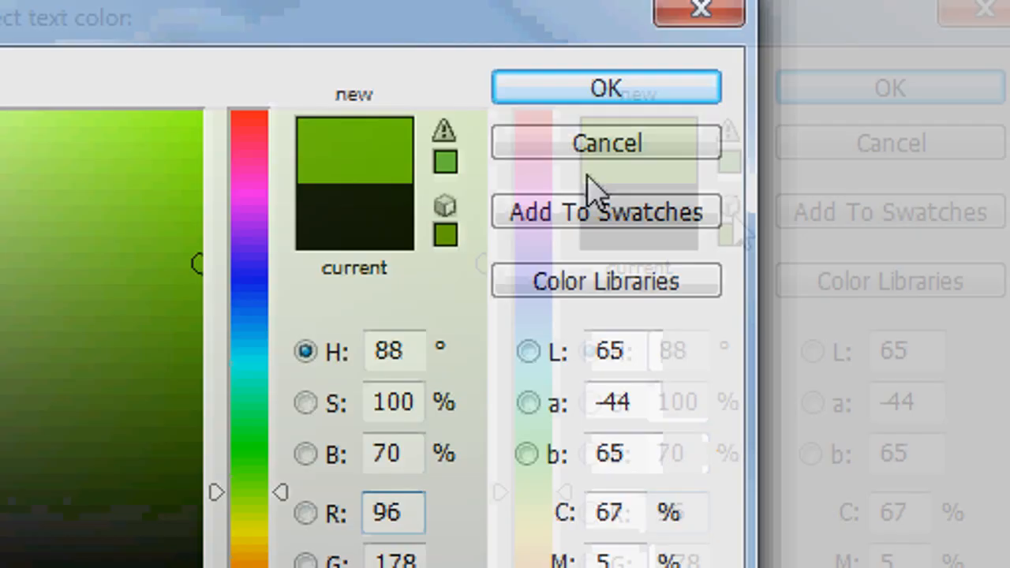
click(606, 87)
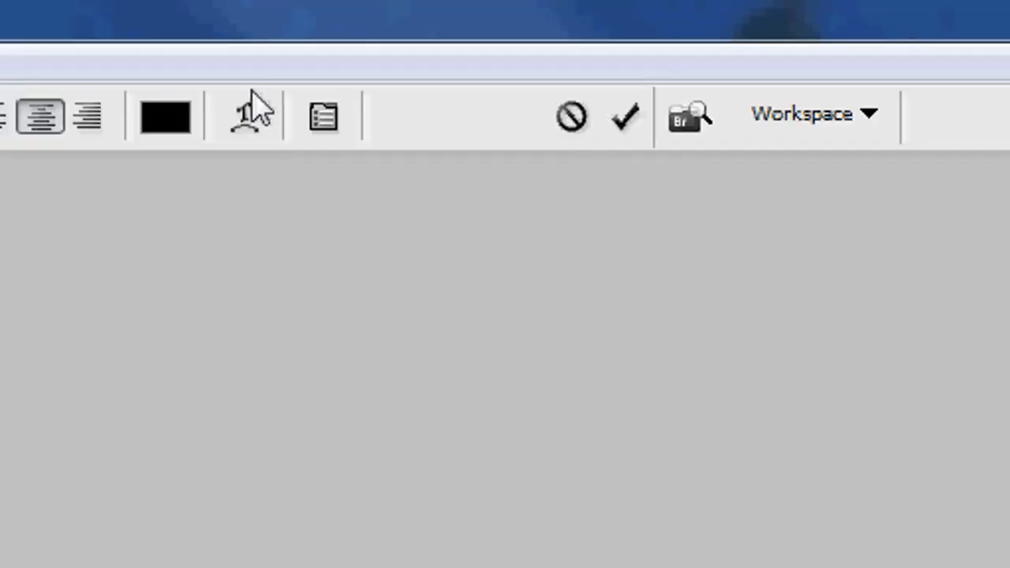
click(165, 116)
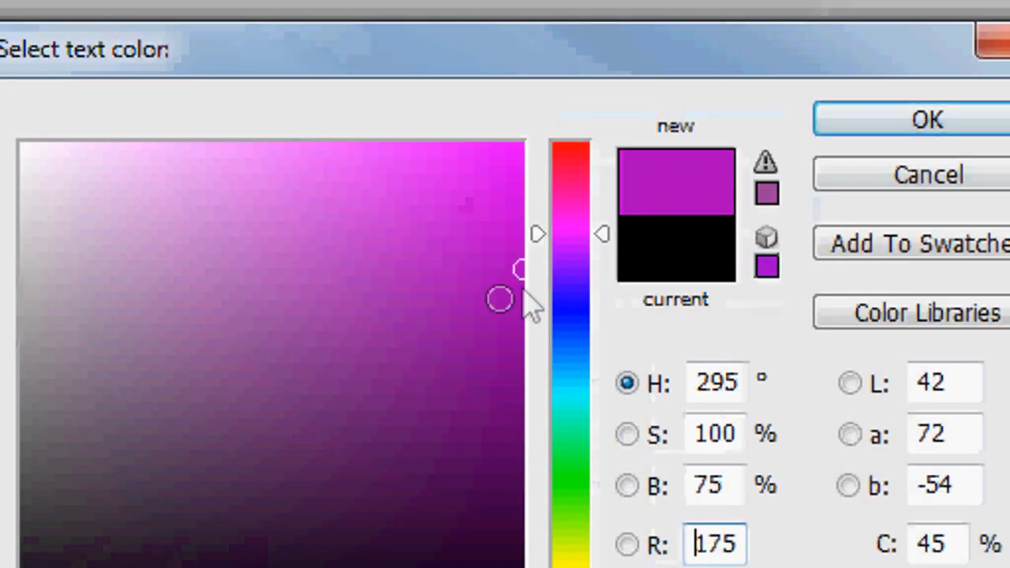
click(927, 118)
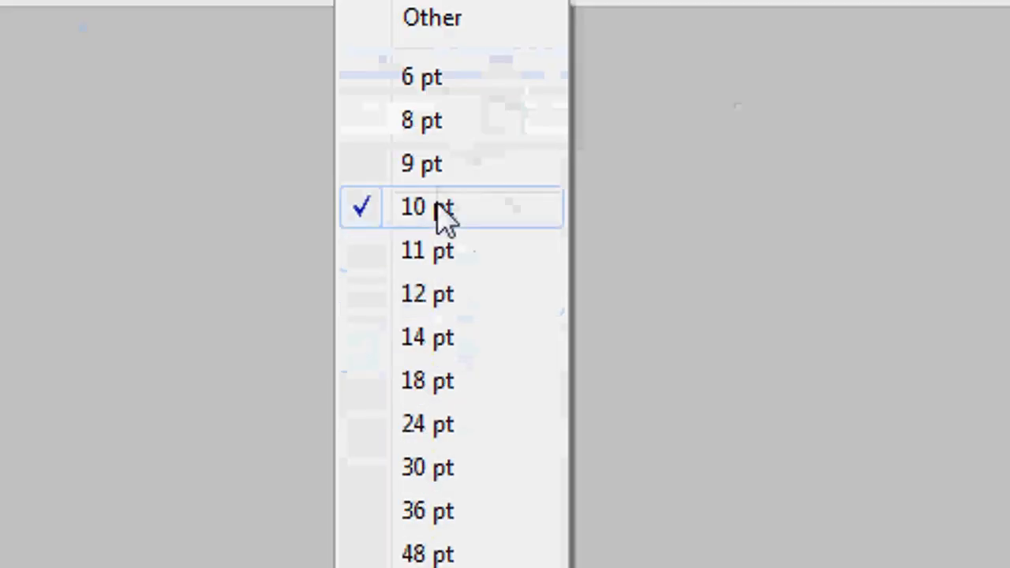
- Set the link text to 10 pt and type 'About' on the menu bar
click(420, 120)
text(Home)
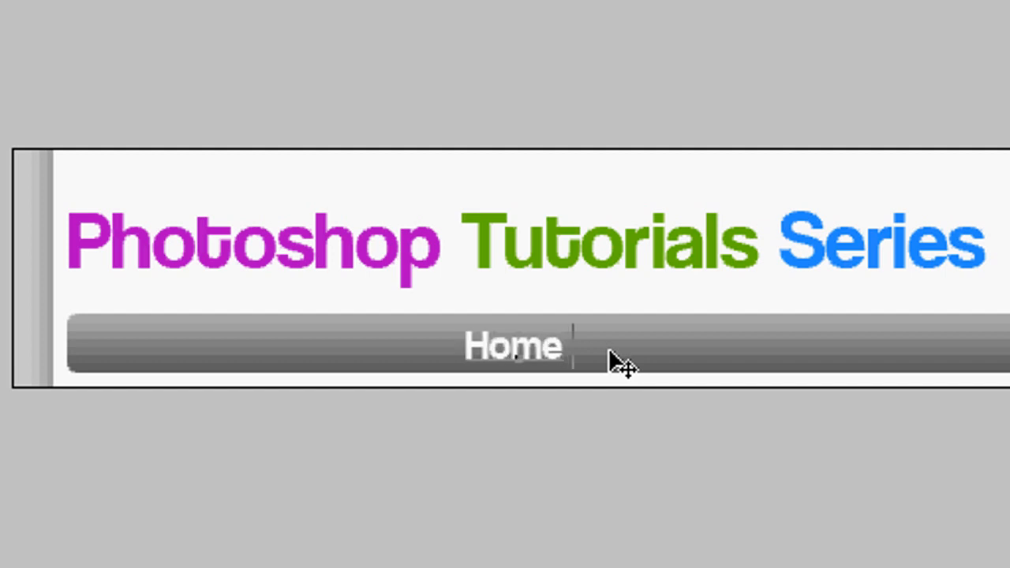
text(About          Videos)
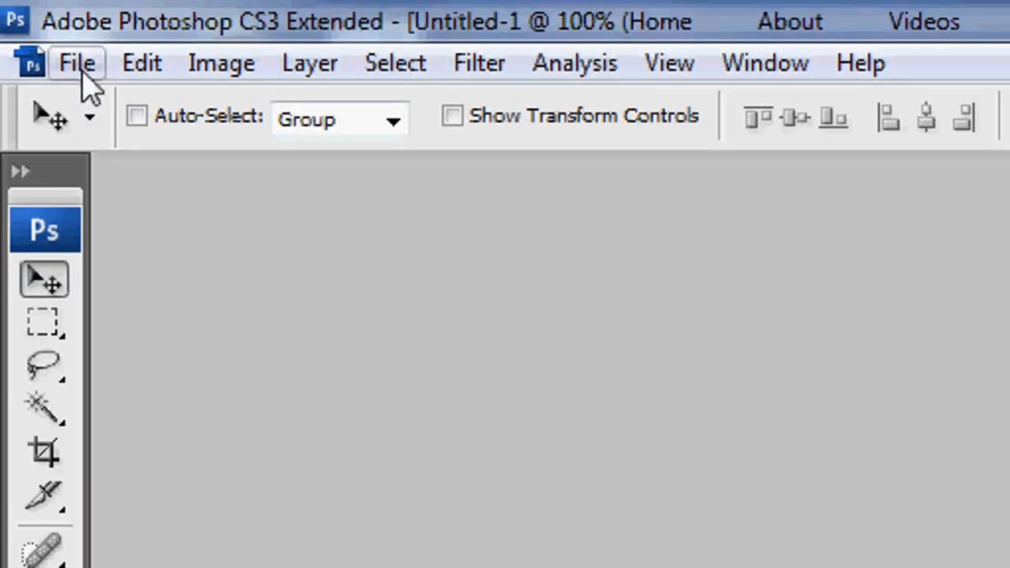
- Save for Web as HTML and Images named 'header' in the Website folder
click(76, 63)
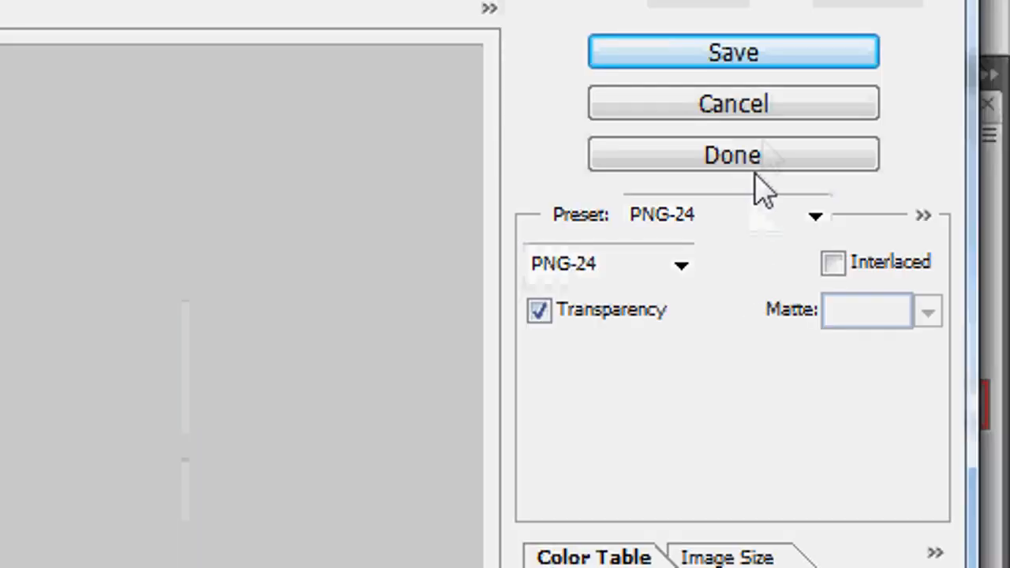
click(732, 51)
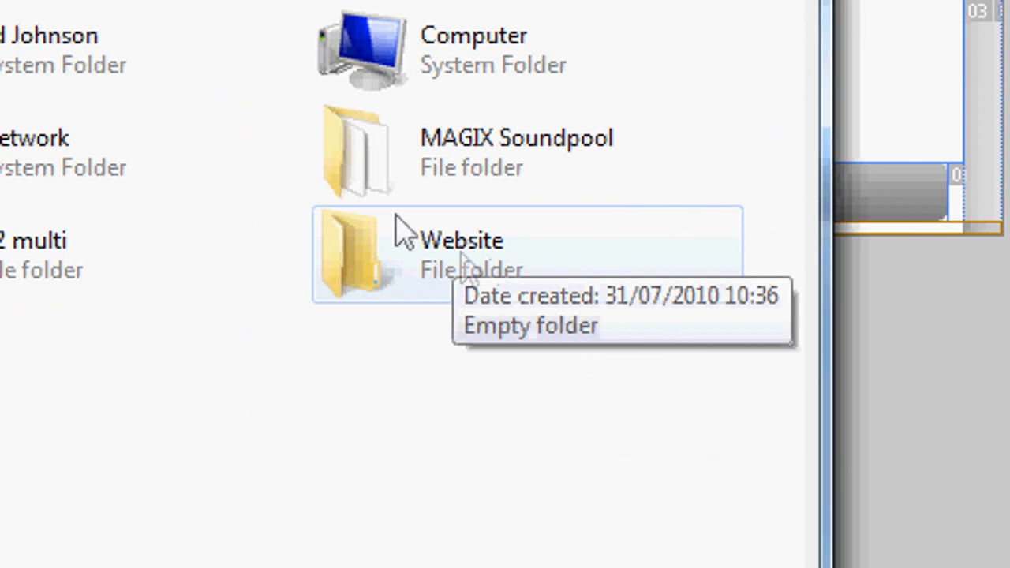
double_click(461, 240)
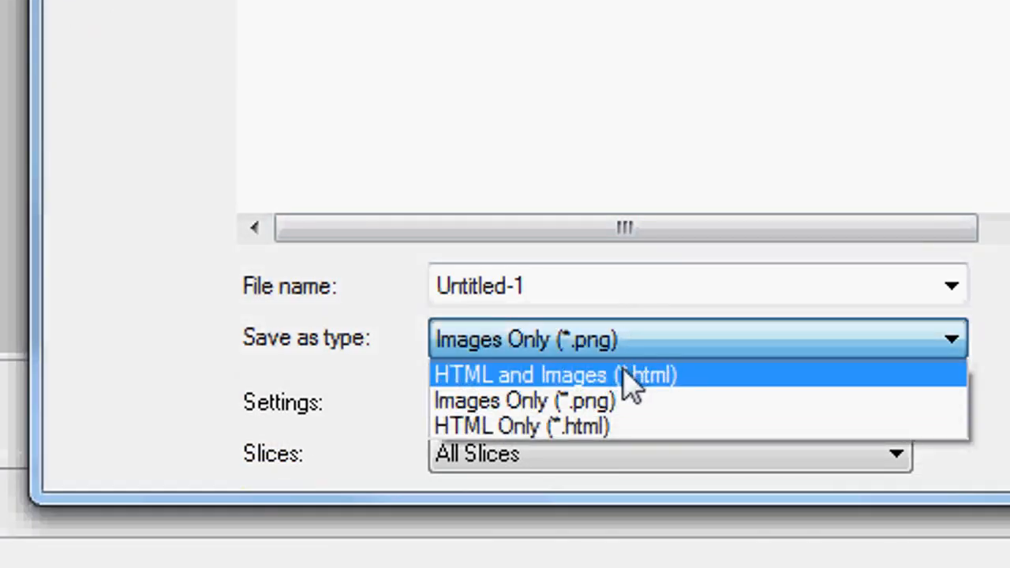
click(555, 374)
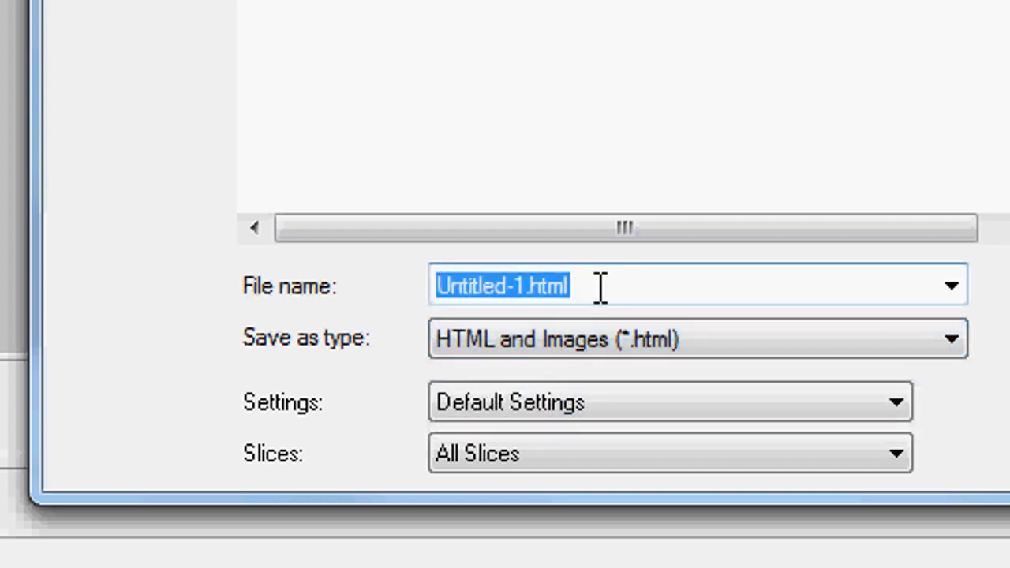
text(header)
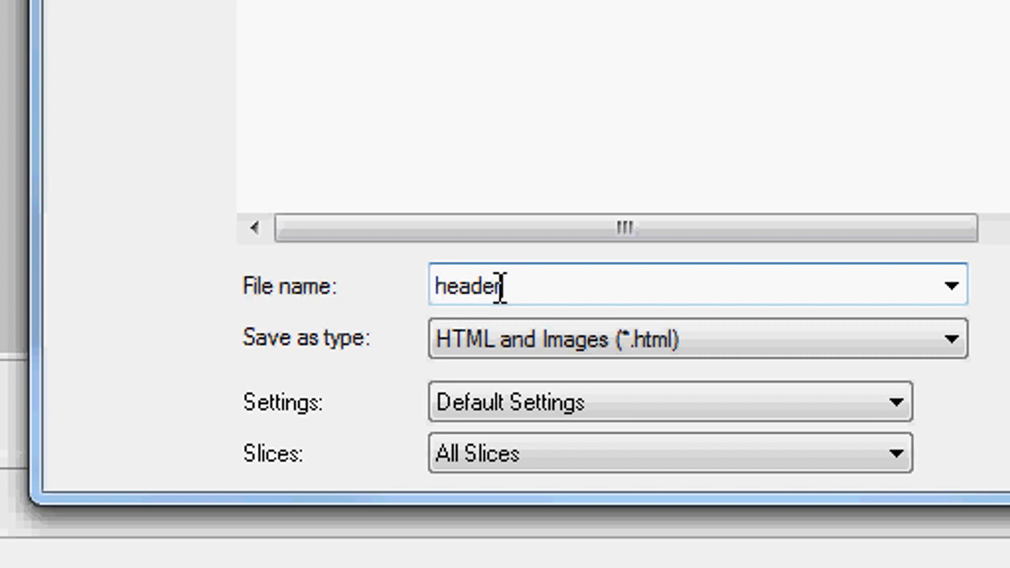
mouse_move(552, 280)
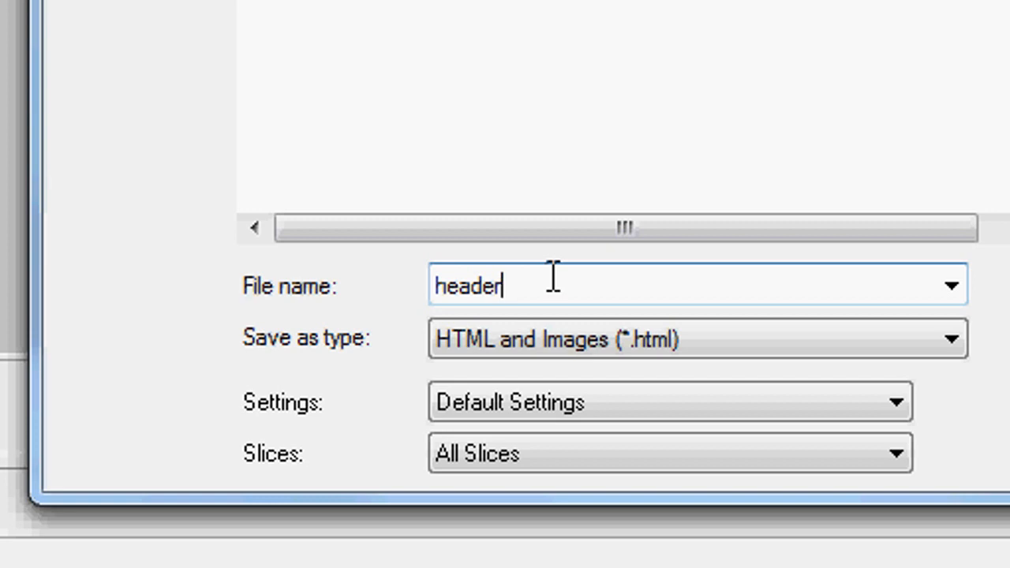
mouse_move(578, 284)
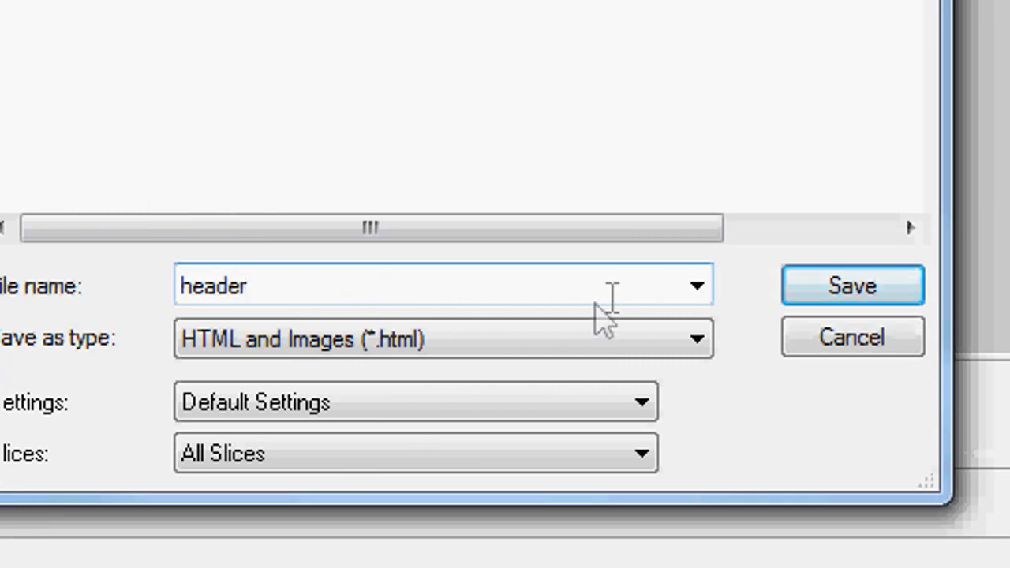
click(851, 286)
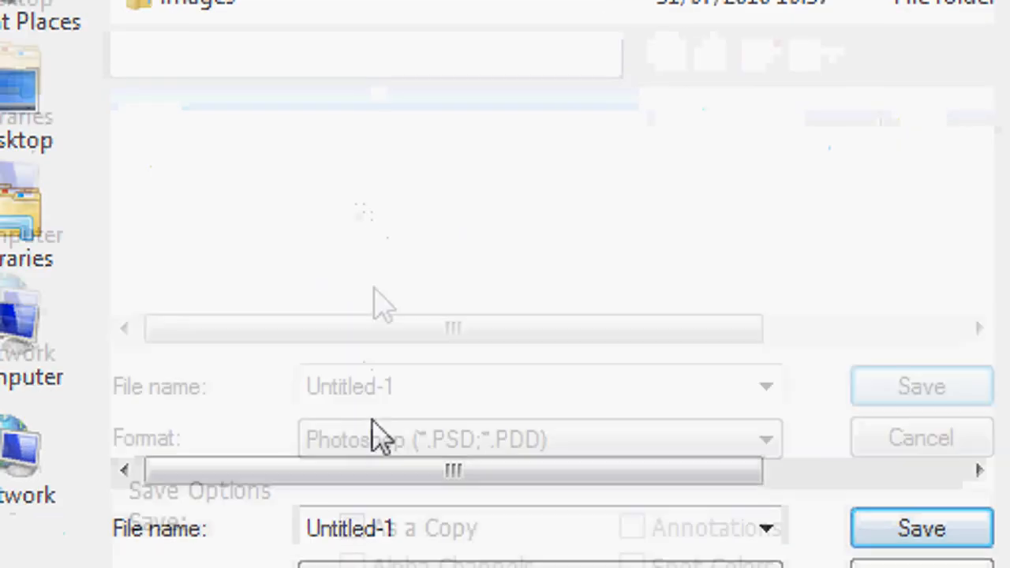
- Create a 'development' folder inside Website and save the layered header there as a PSD
click(760, 105)
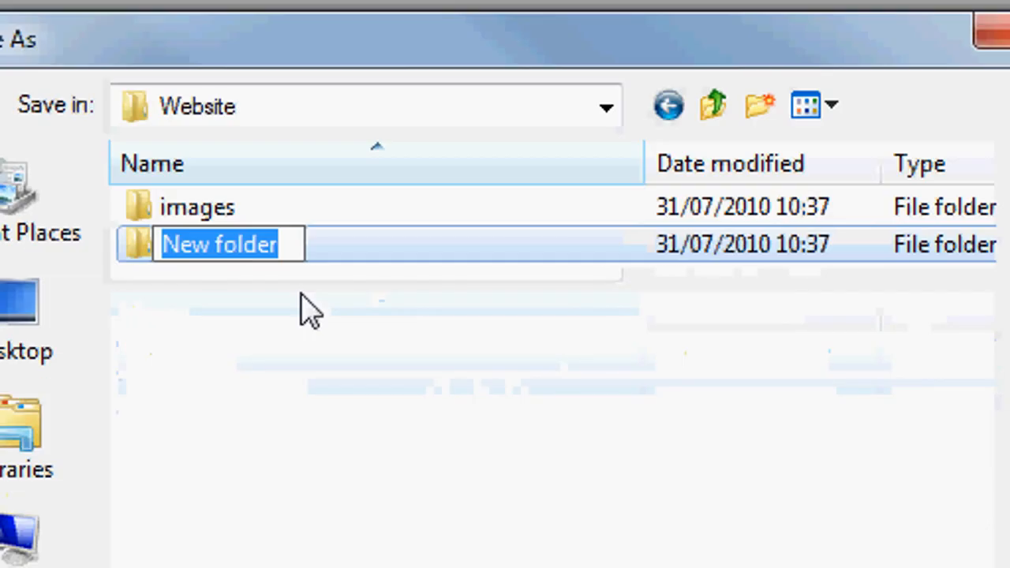
text(development)
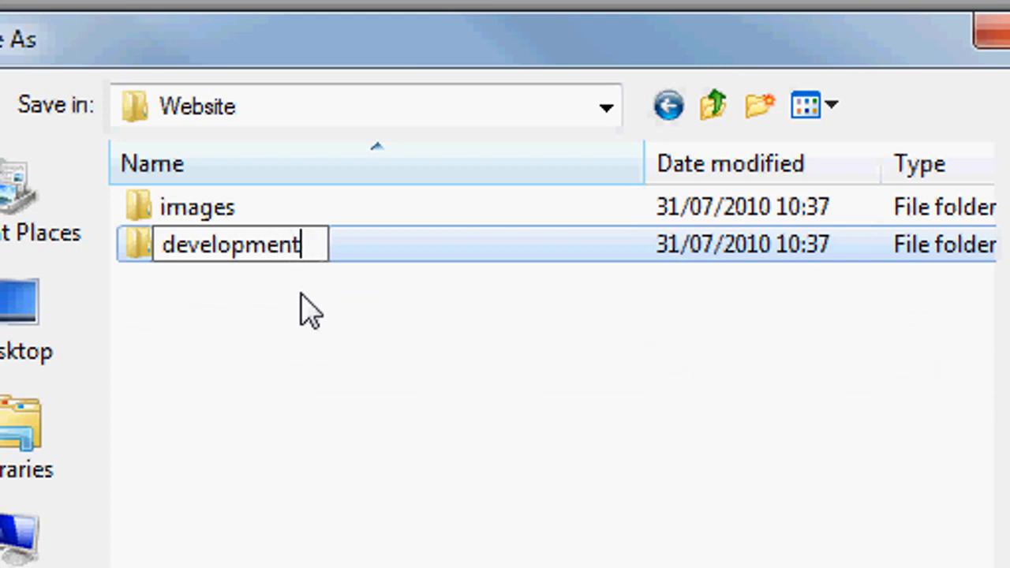
double_click(229, 243)
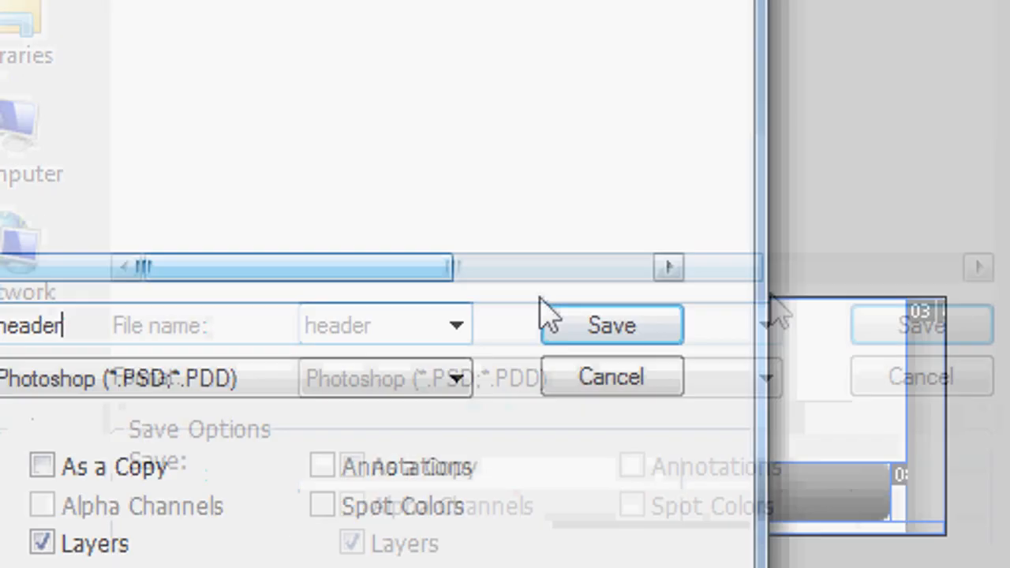
click(611, 324)
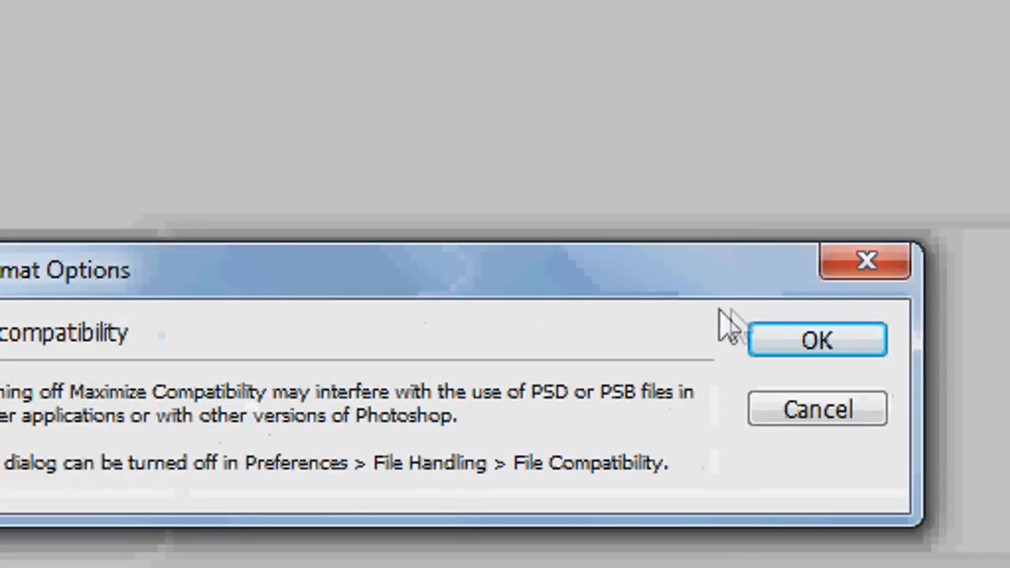
click(816, 340)
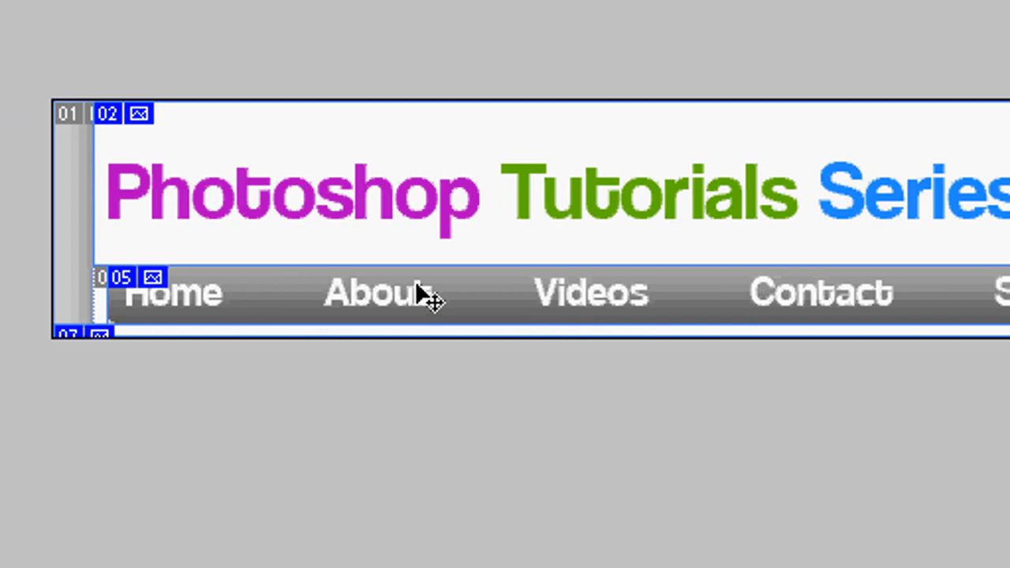